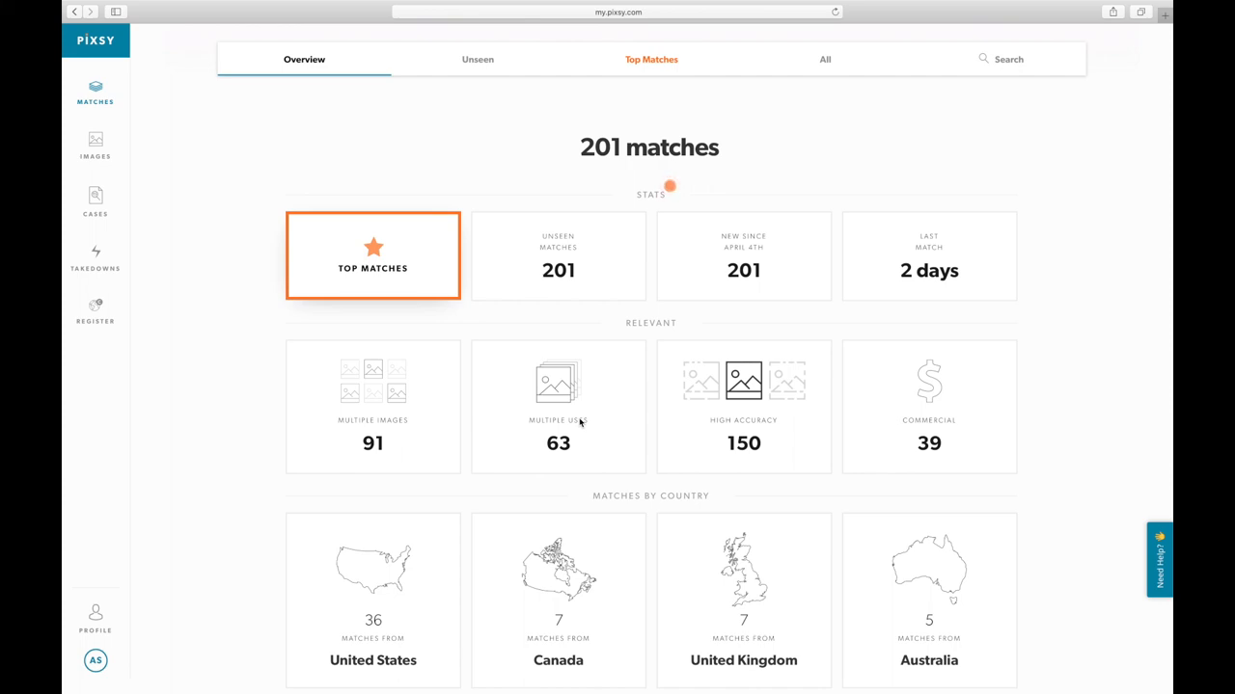
Open the list of 150 high-accuracy matches from the Matches Overview.
scroll("down", 3)
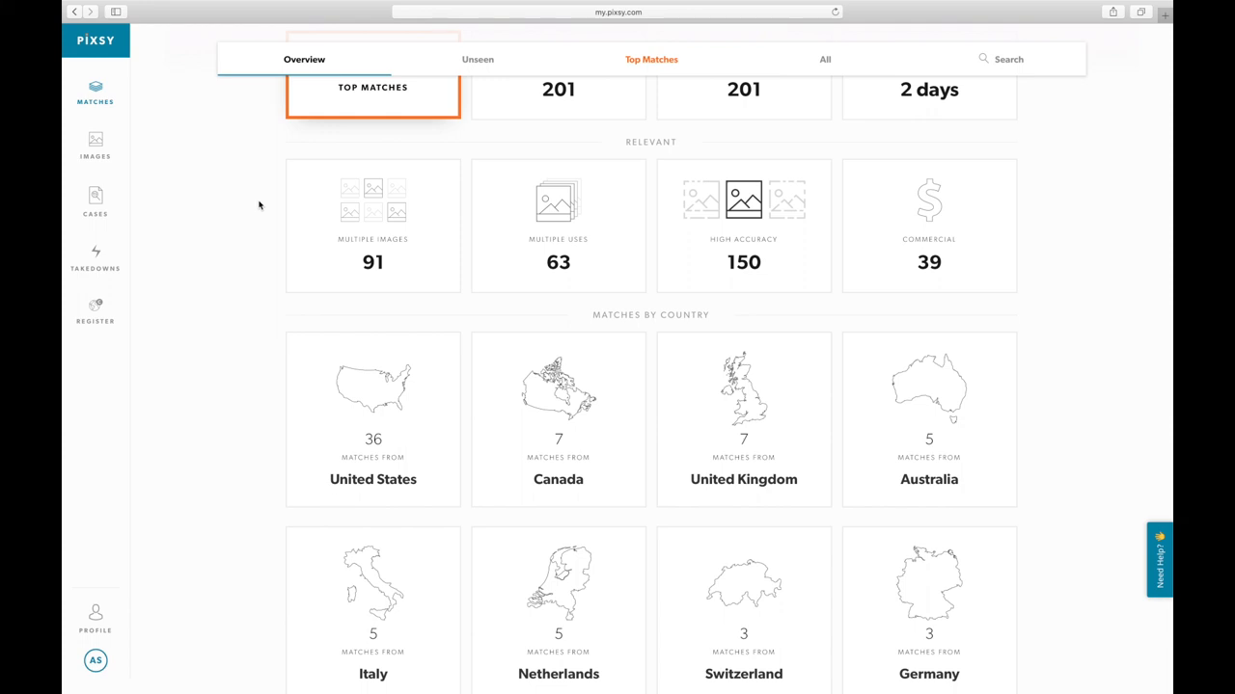
scroll("down", 3)
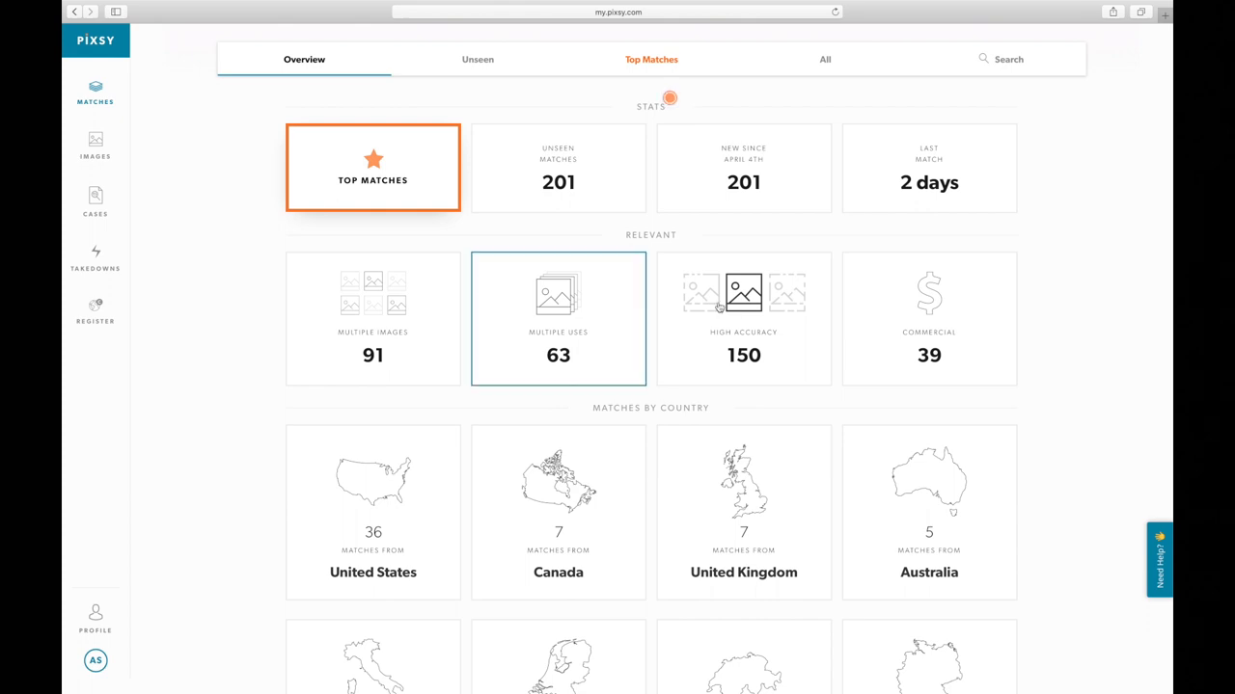
left_click(744, 318)
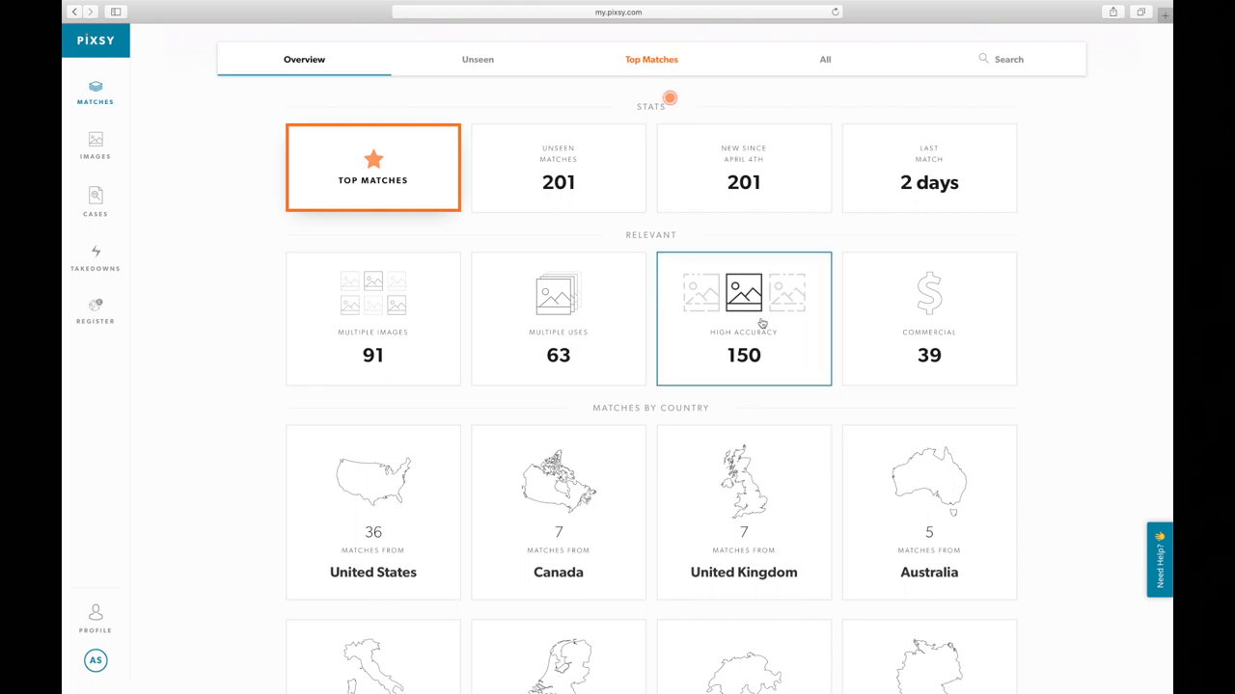
mouse_move(735, 340)
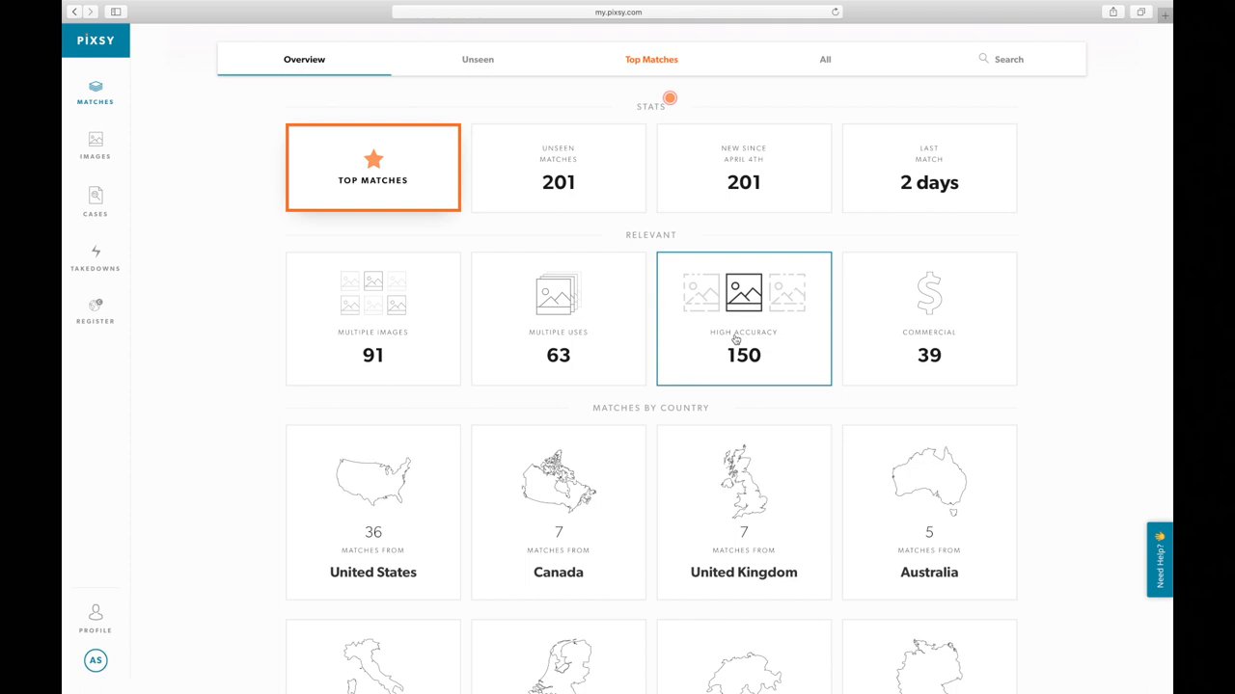
left_click(743, 318)
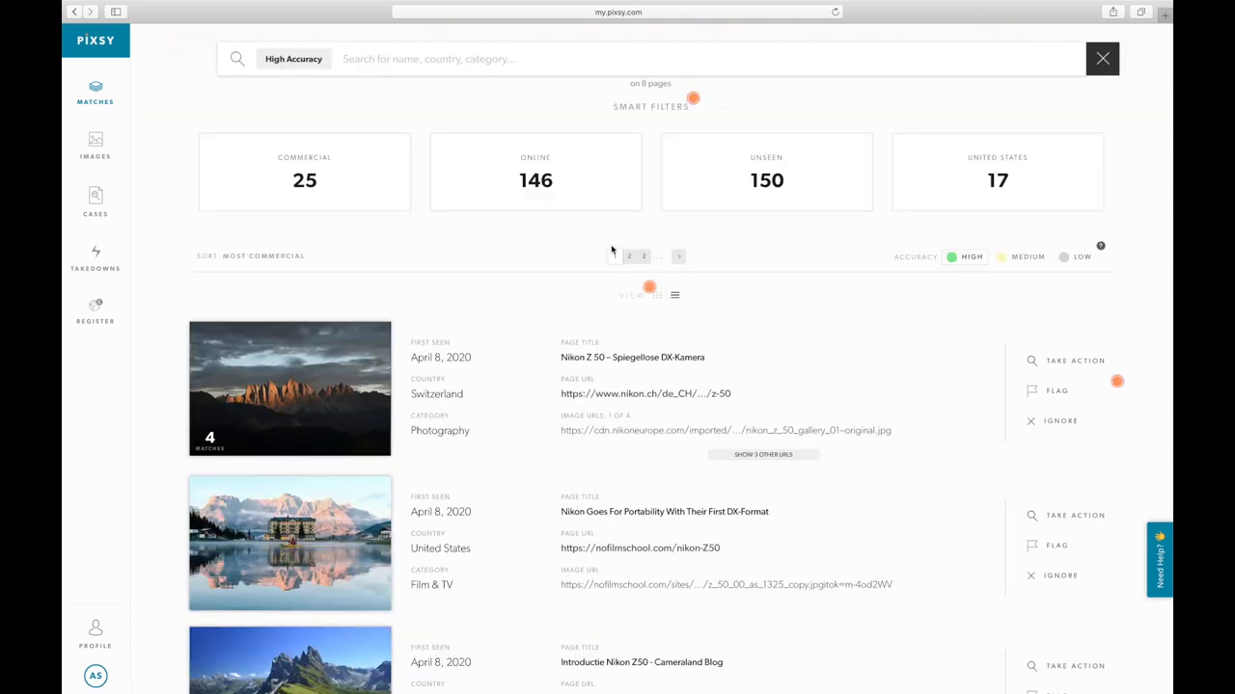
Scroll through the match list to review the sites using the landscape photos.
scroll("down", 3)
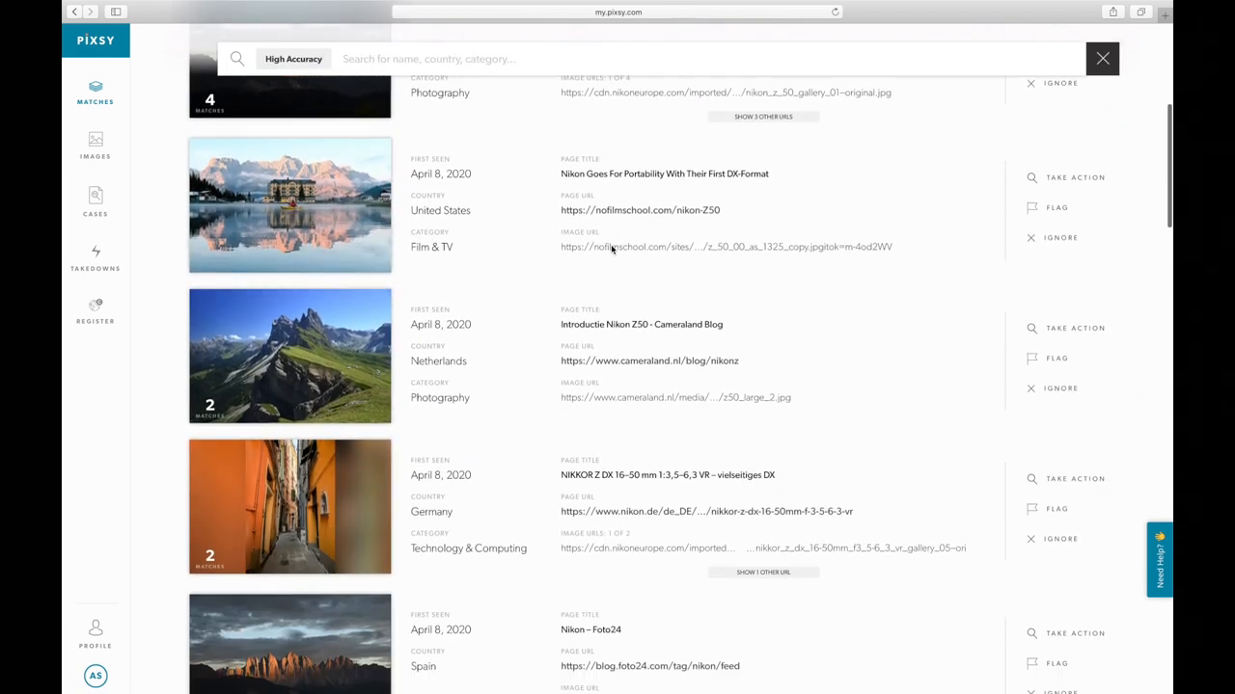
scroll("down", 3)
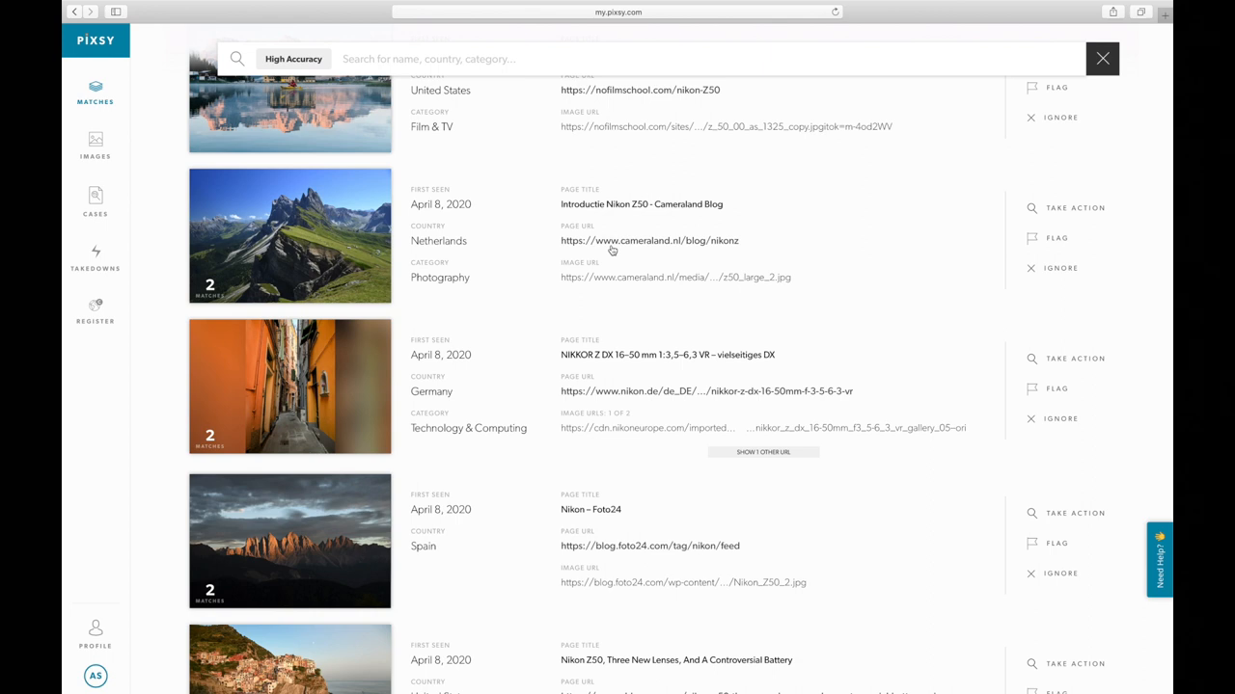
scroll("down", 3)
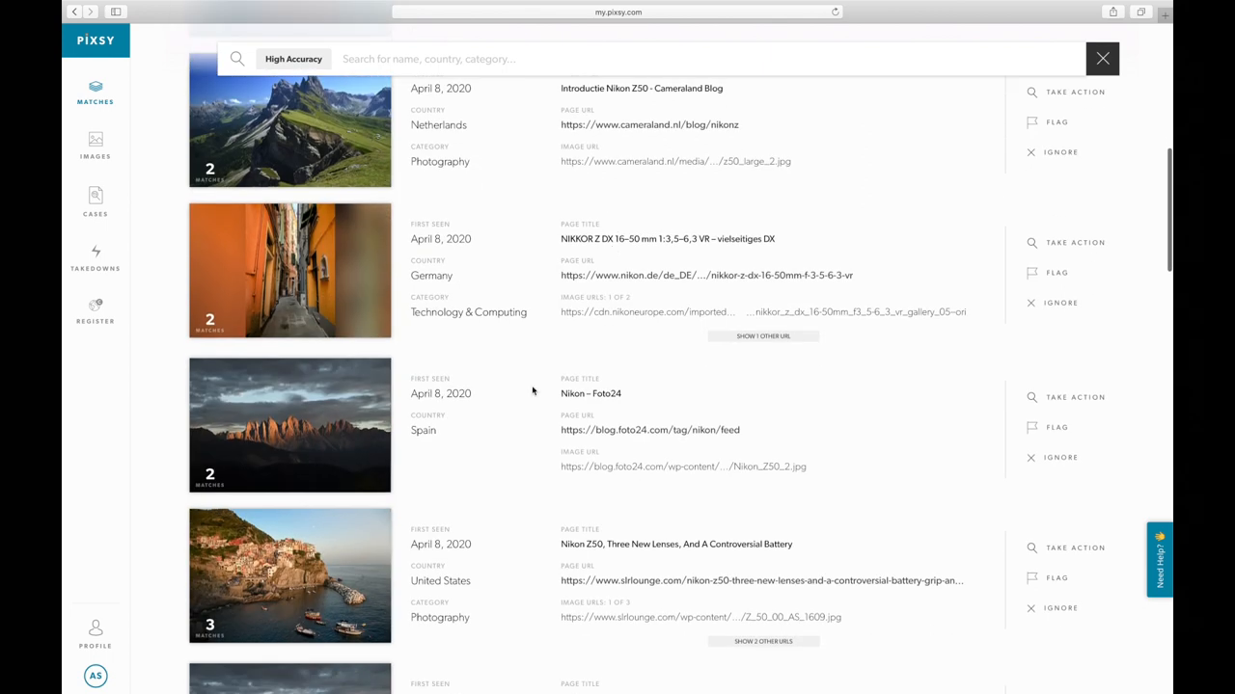
scroll("down", 3)
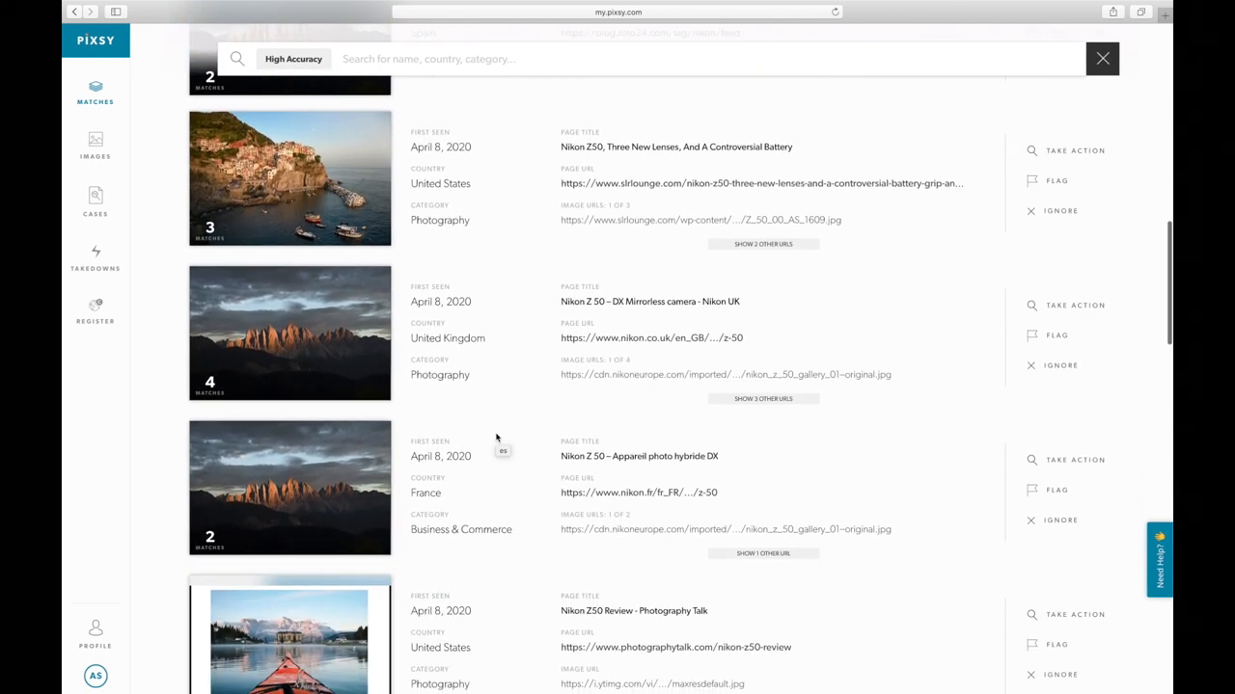
scroll("down", 3)
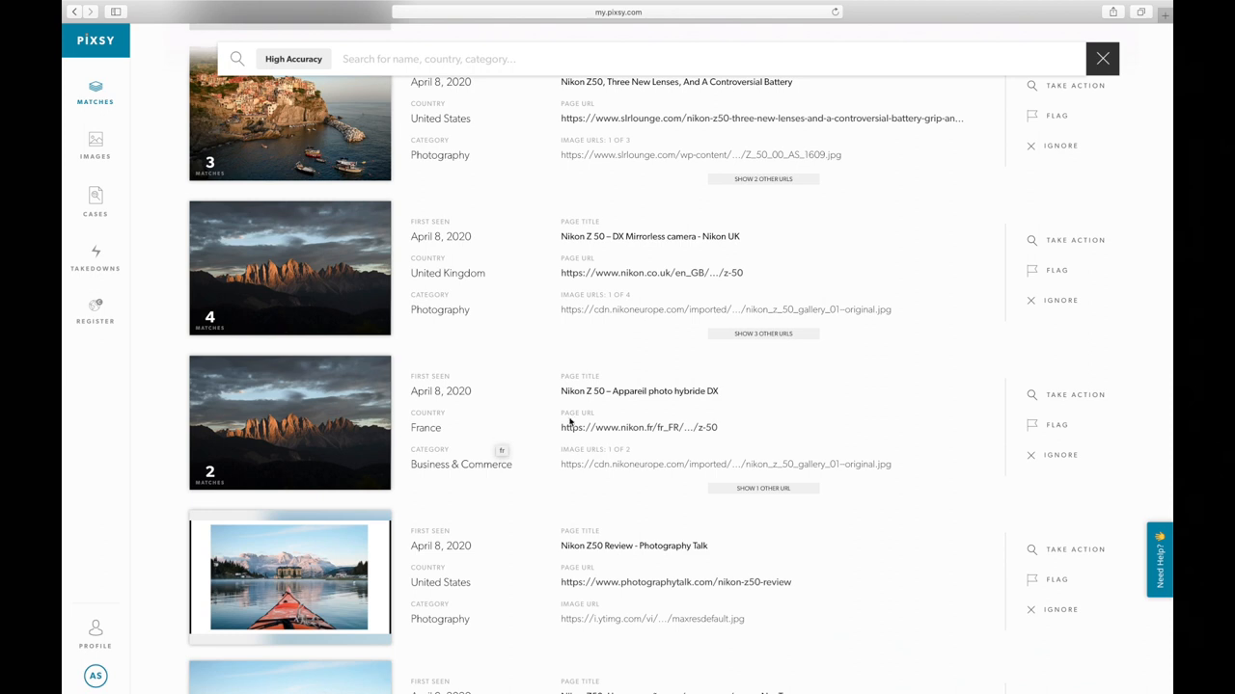
scroll("down", 3)
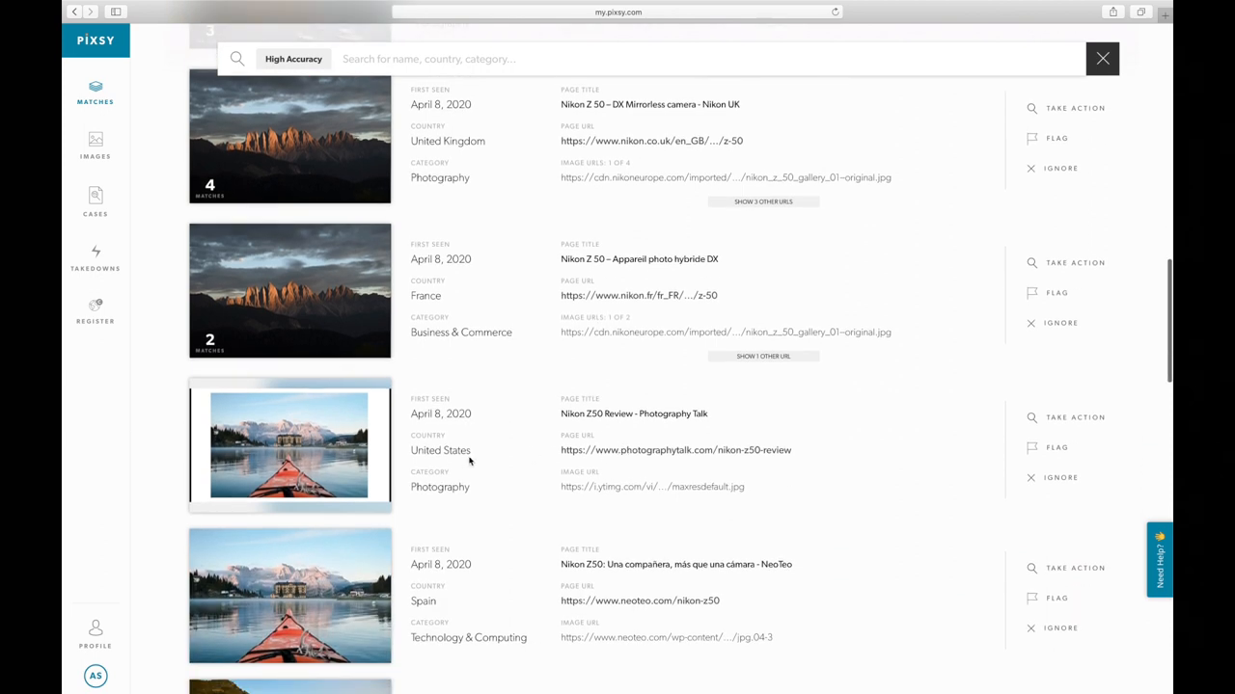
View the matched Photography Talk Nikon Z50 review article embedding the kayak photo.
left_click(675, 451)
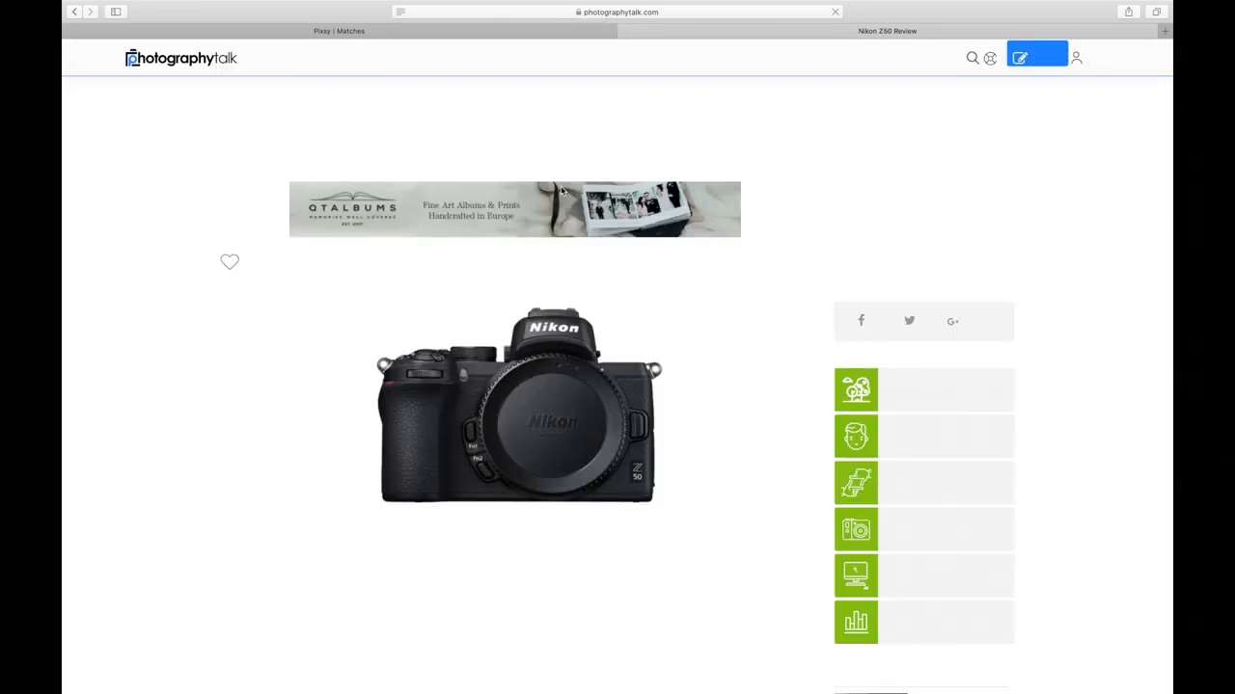
scroll("down", 3)
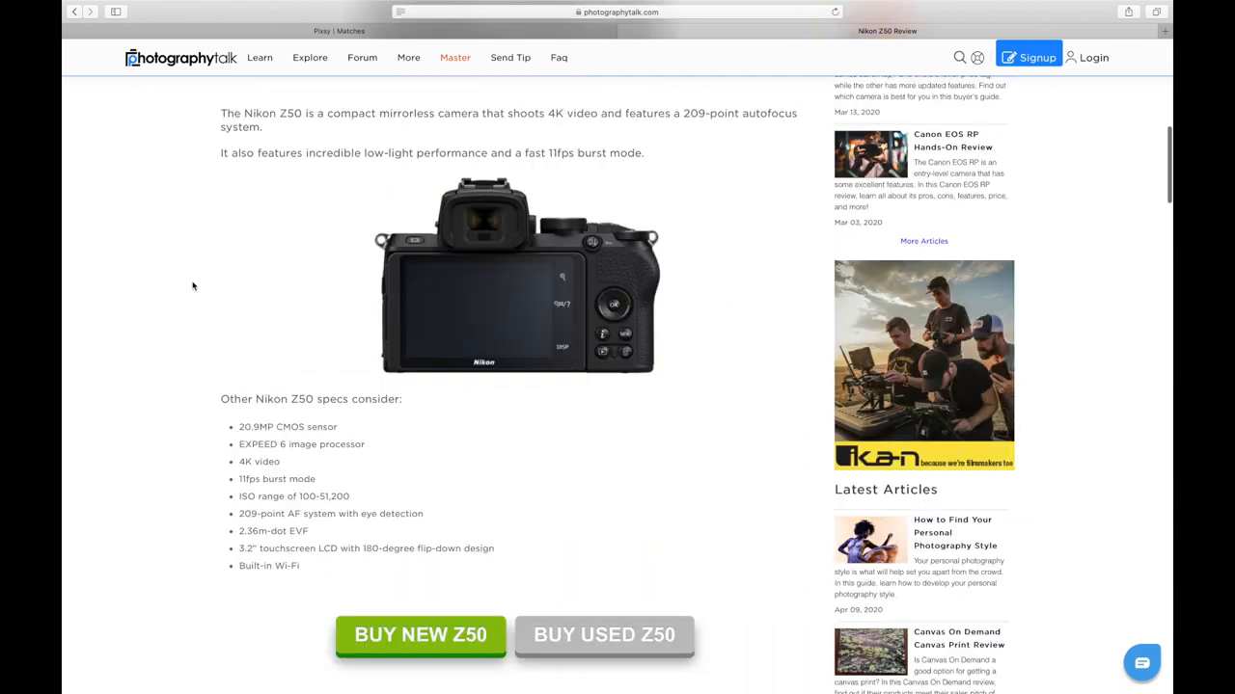
scroll("down", 3)
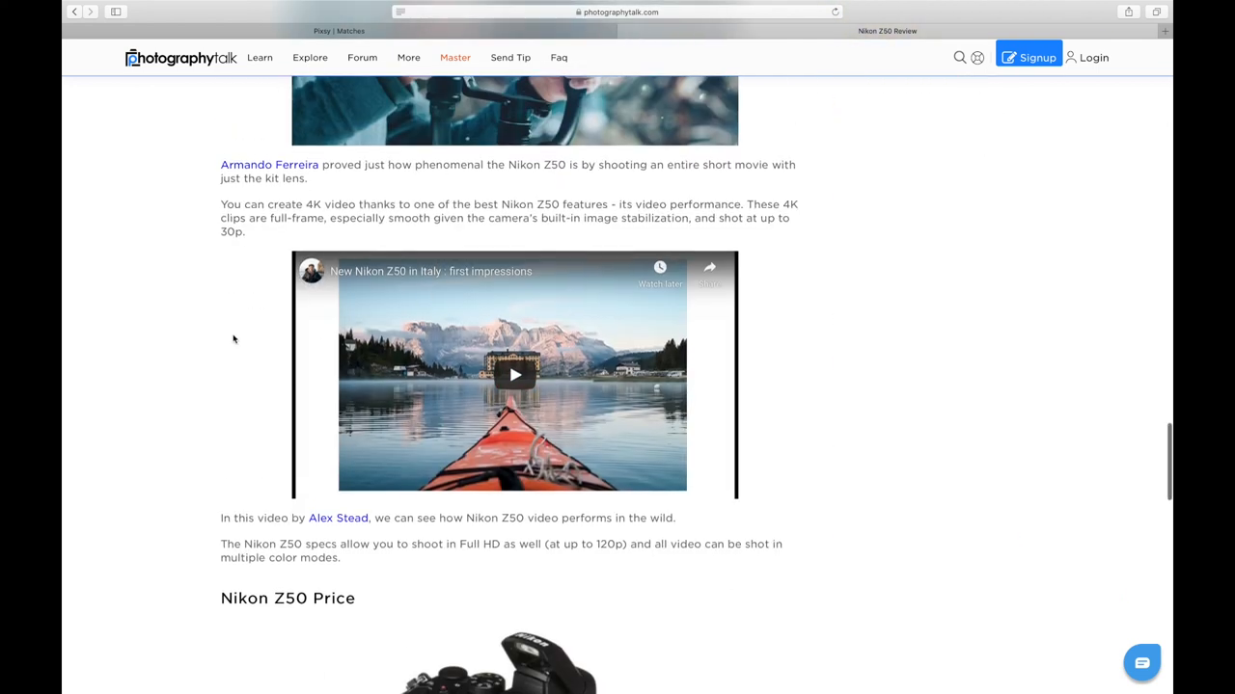
scroll("down", 3)
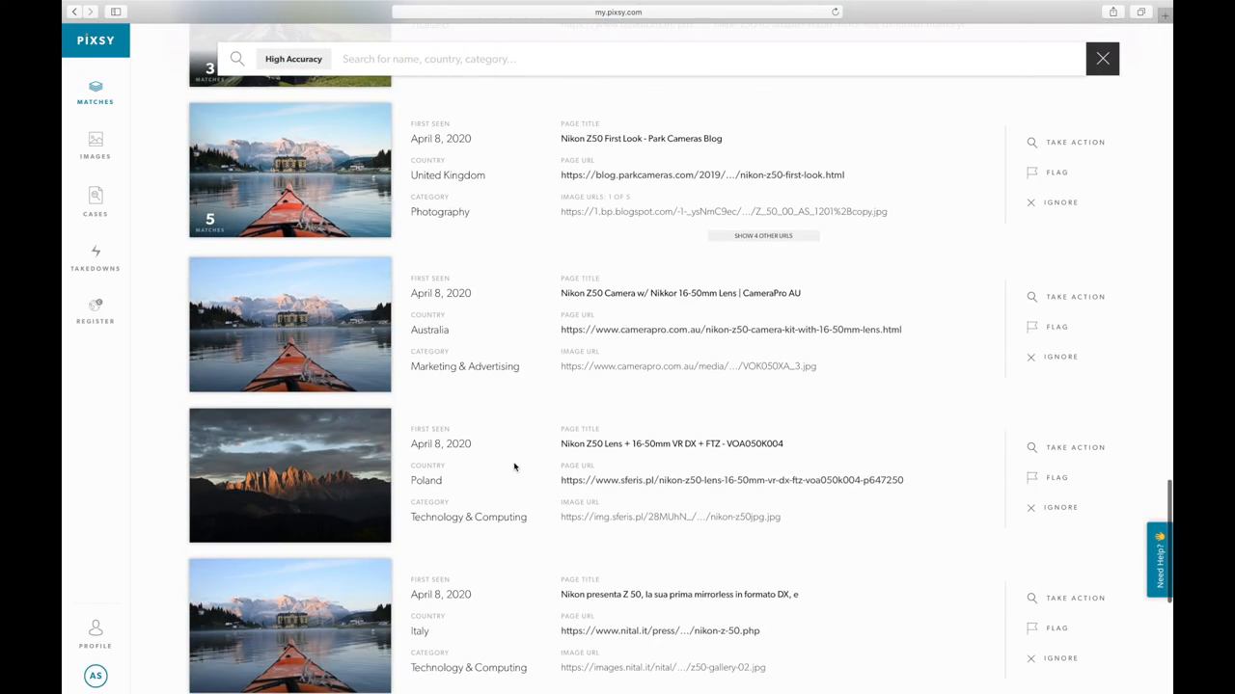
scroll("down", 3)
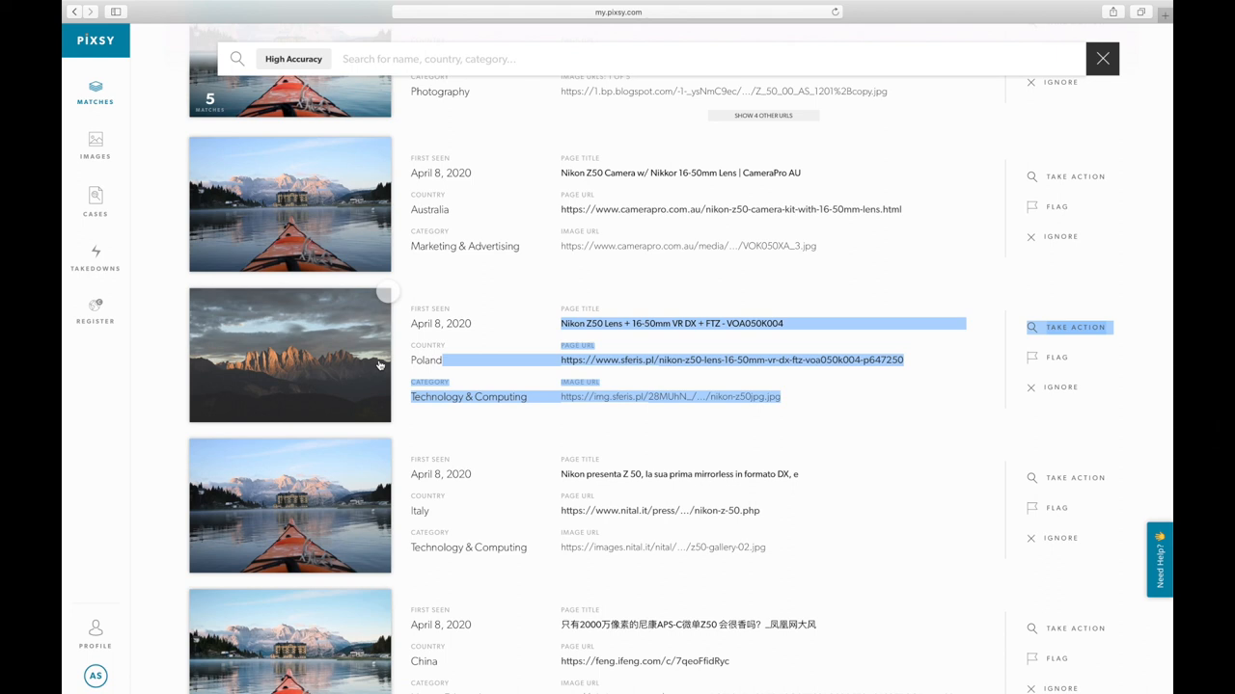
scroll("down", 3)
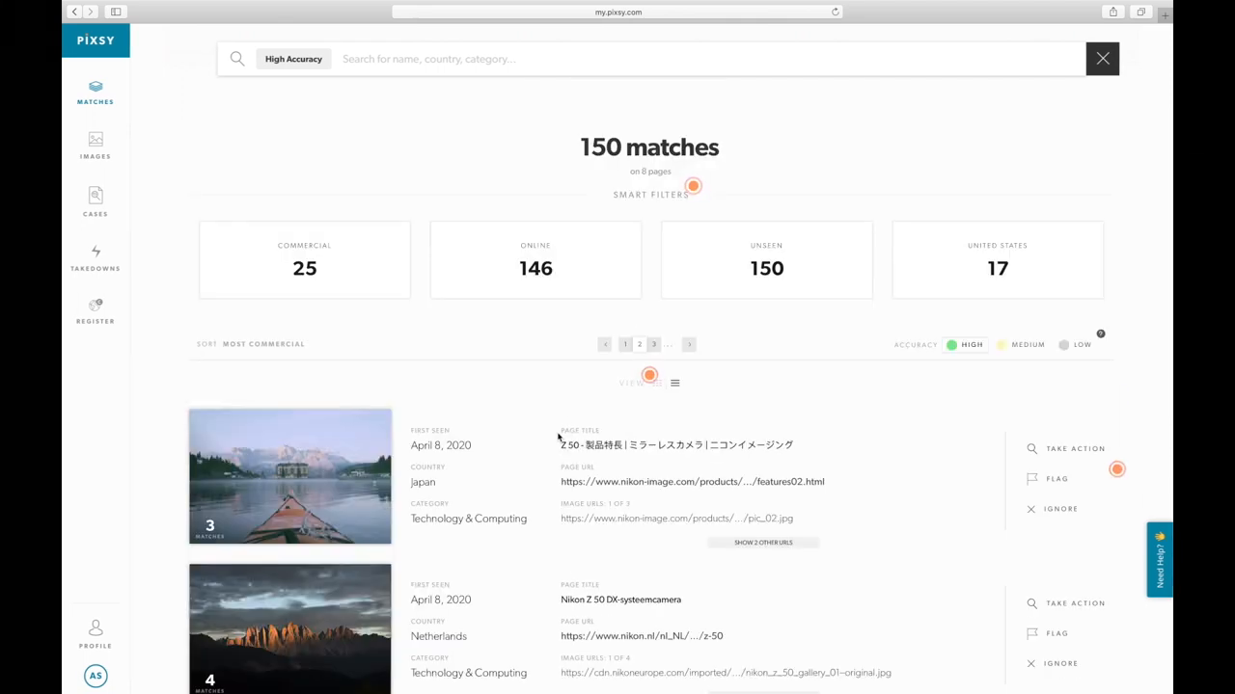
scroll("down", 3)
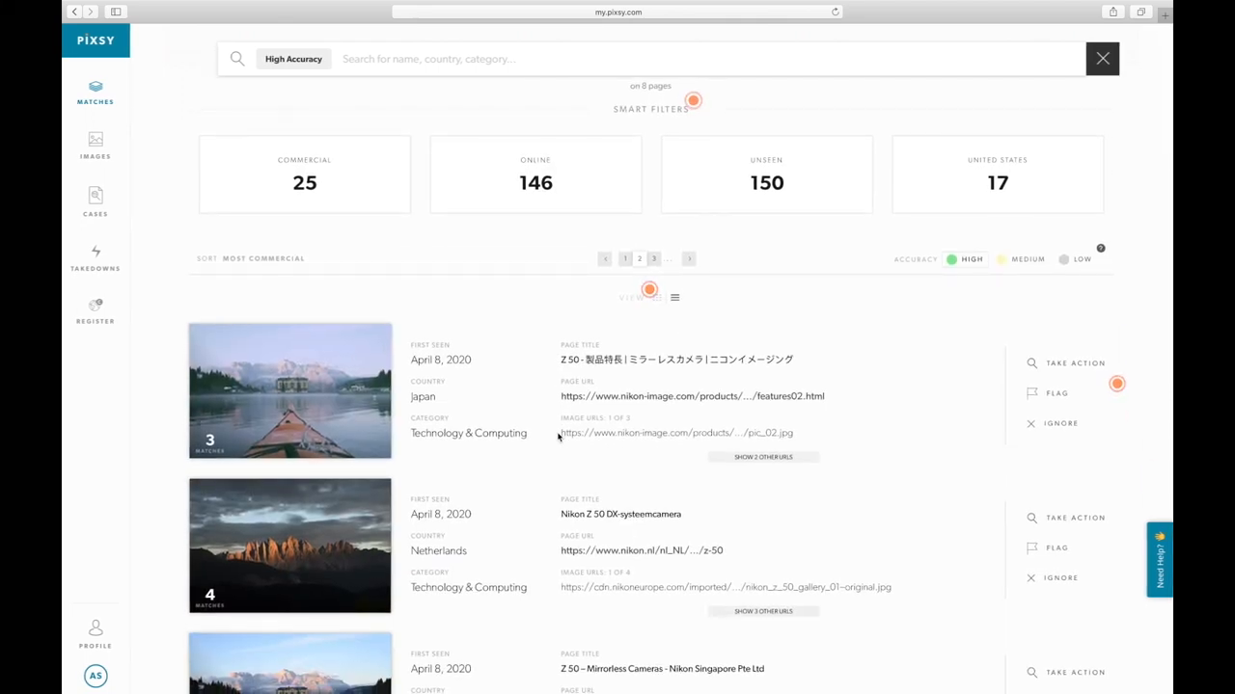
scroll("down", 3)
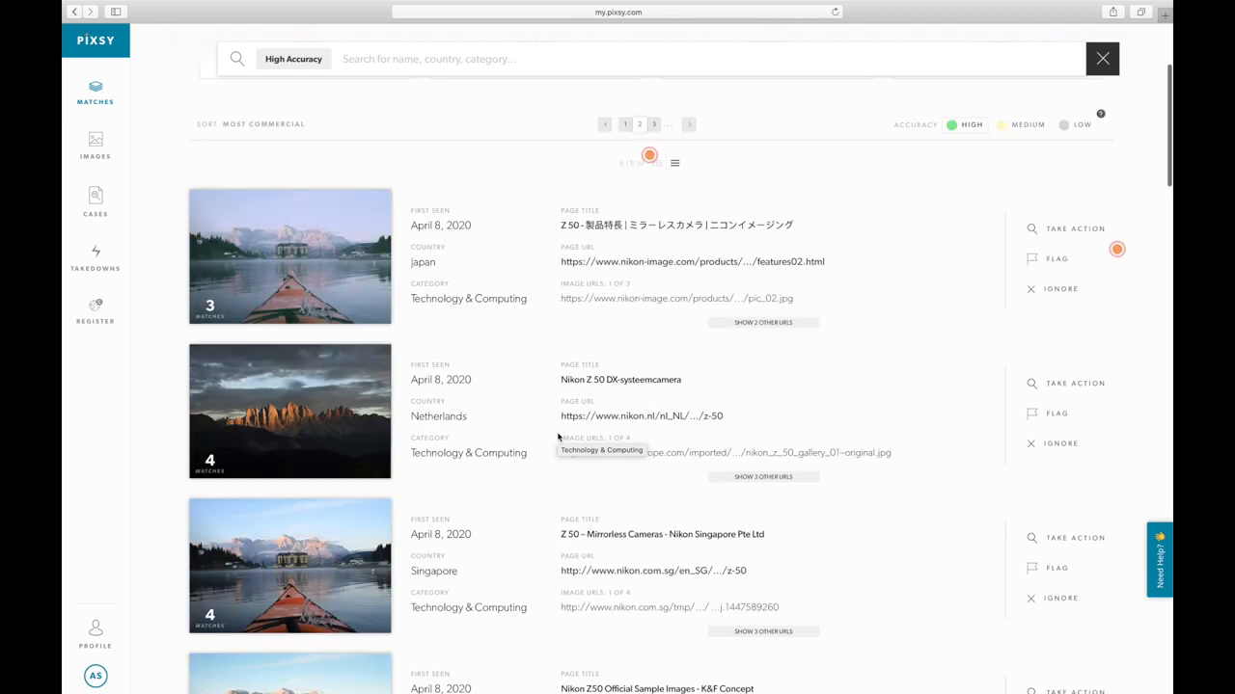
scroll("down", 3)
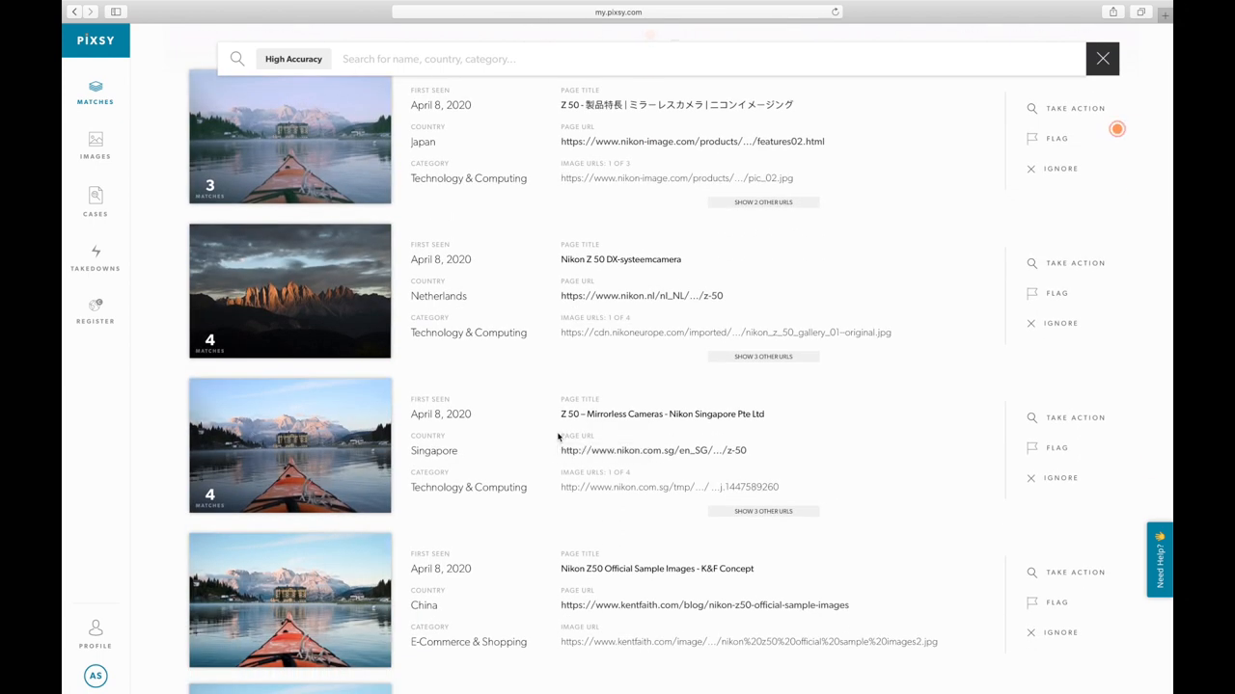
scroll("down", 3)
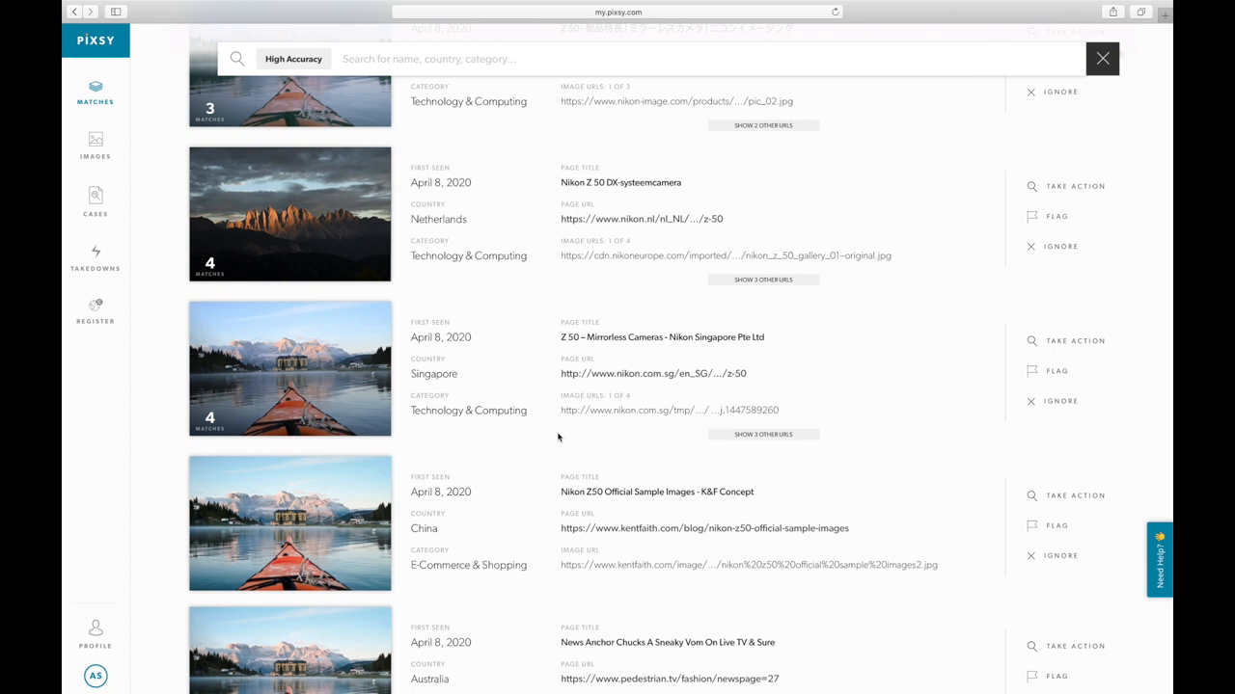
scroll("down", 3)
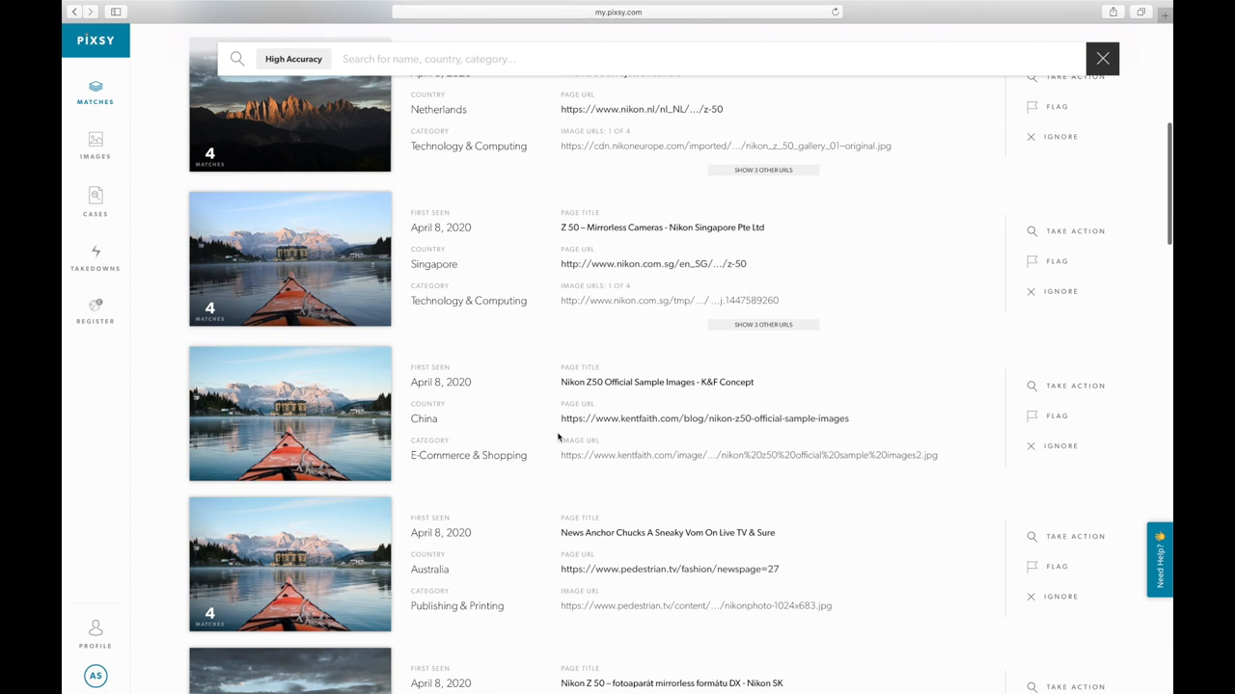
scroll("down", 3)
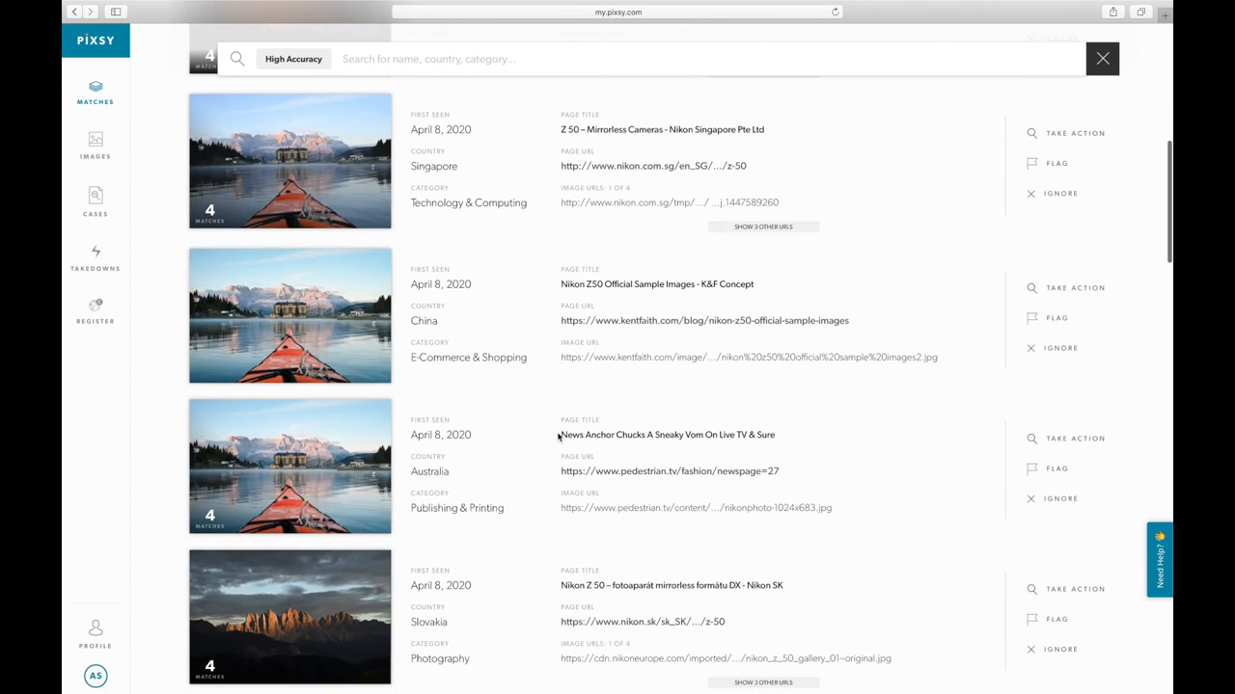
scroll("down", 3)
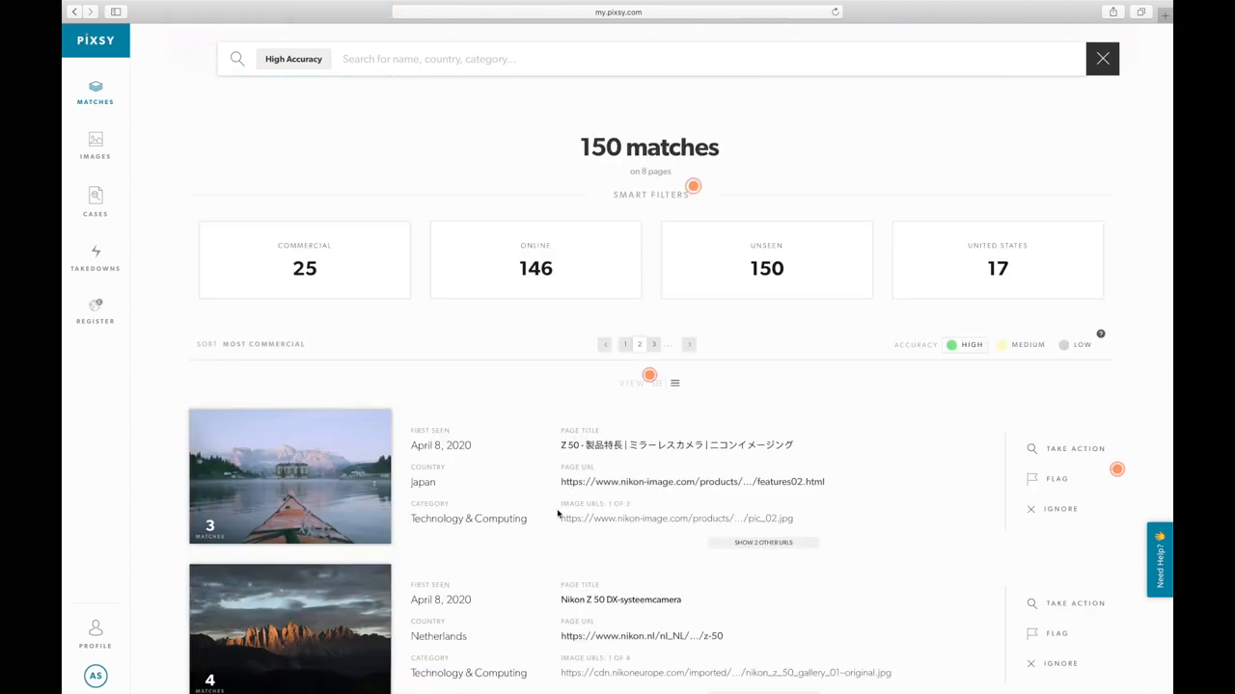
mouse_move(1065, 344)
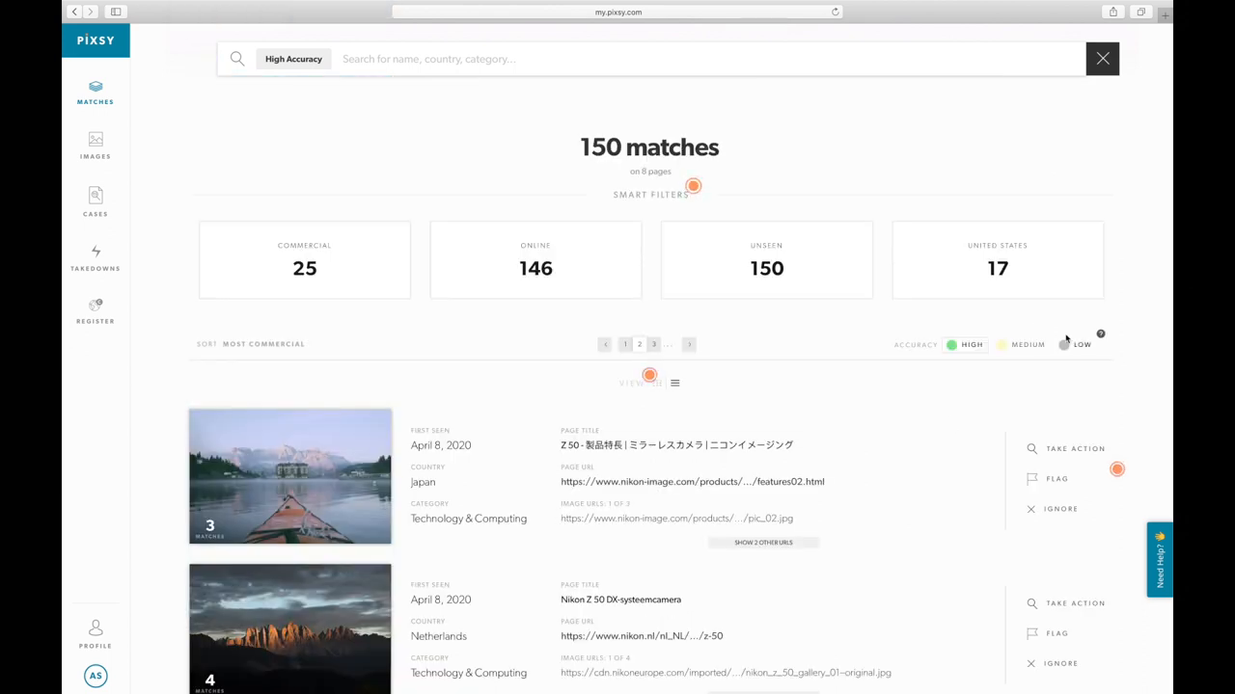
mouse_move(943, 361)
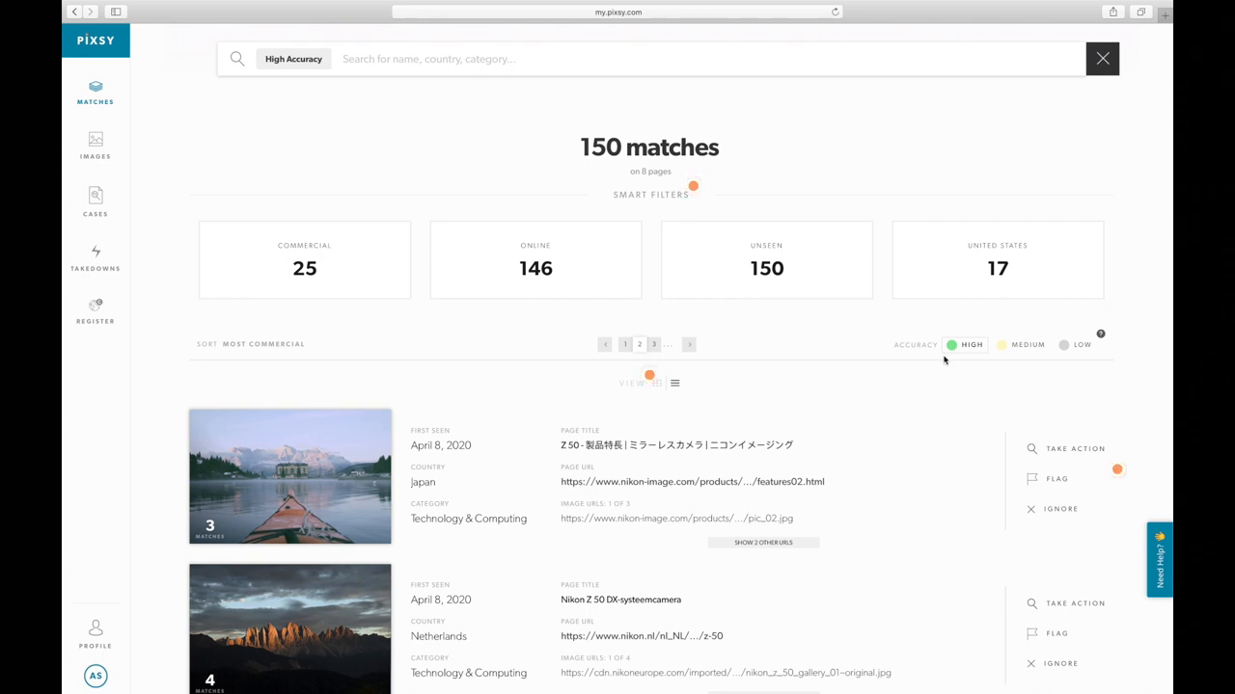
mouse_move(1084, 355)
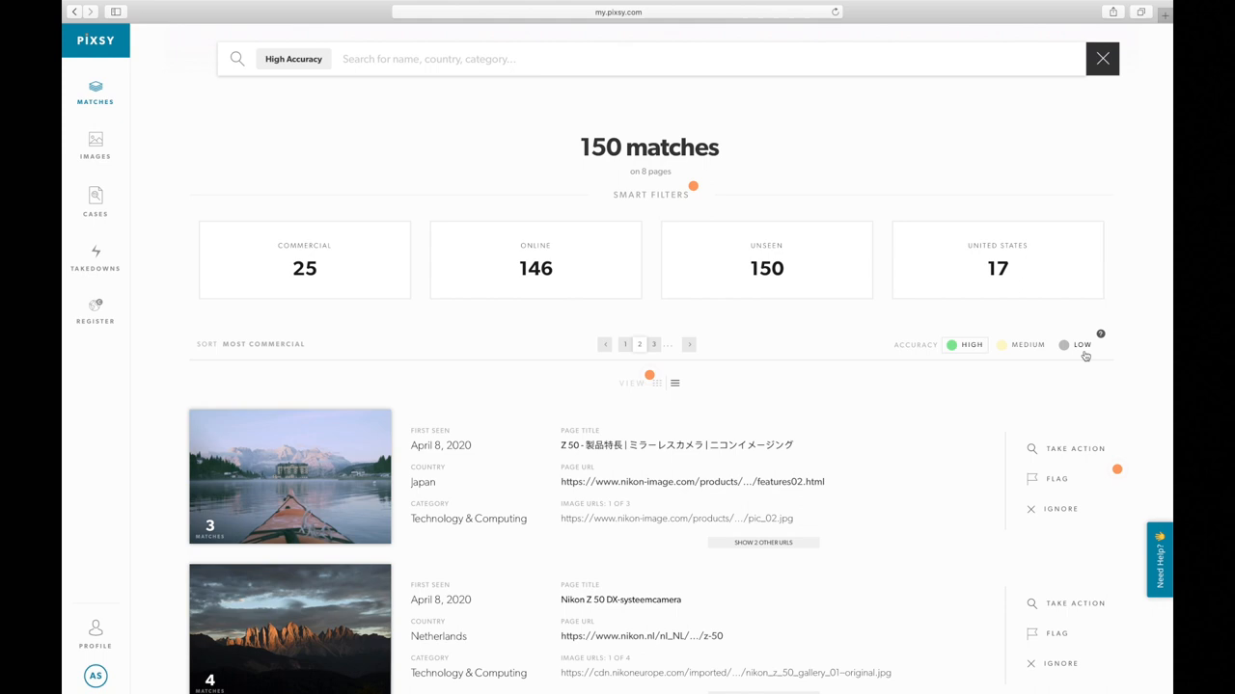
mouse_move(816, 357)
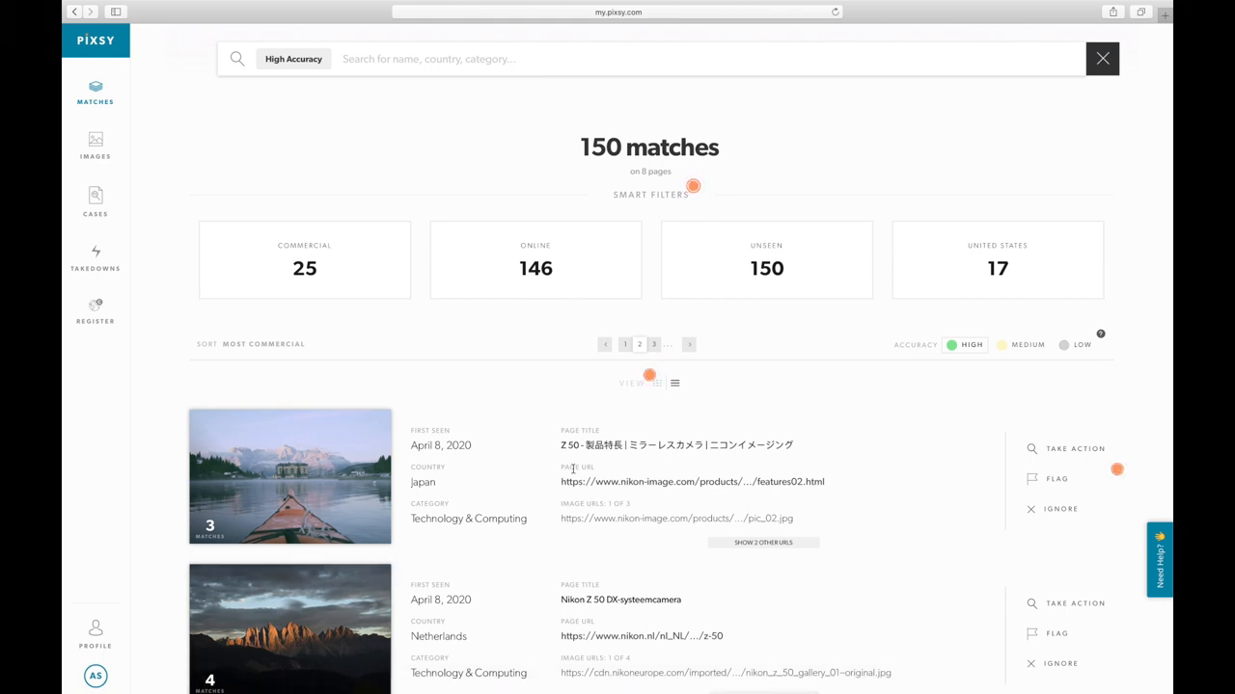
mouse_move(698, 471)
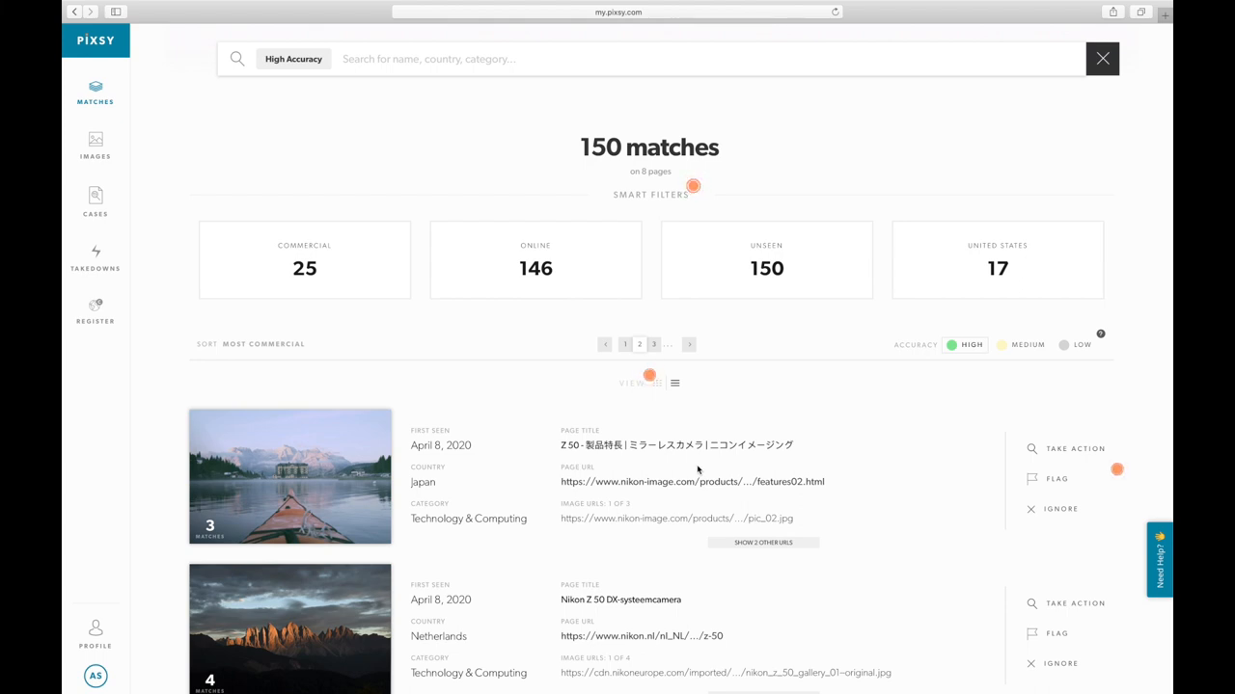
mouse_move(942, 347)
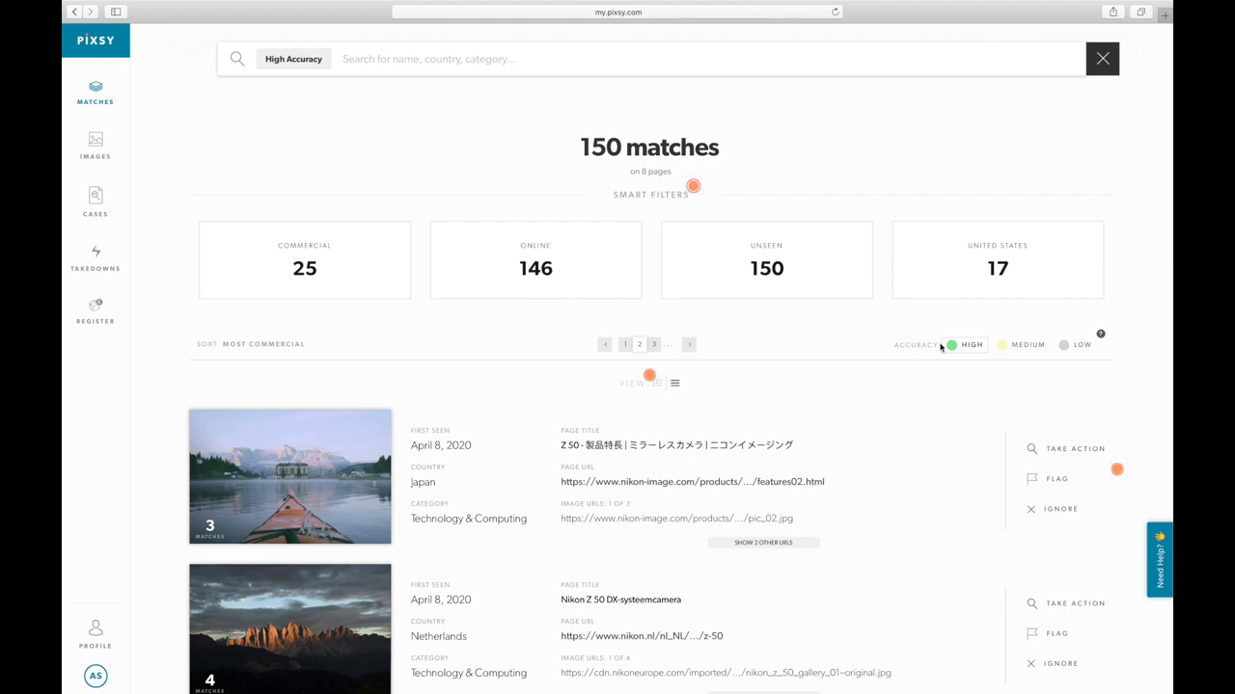
mouse_move(833, 348)
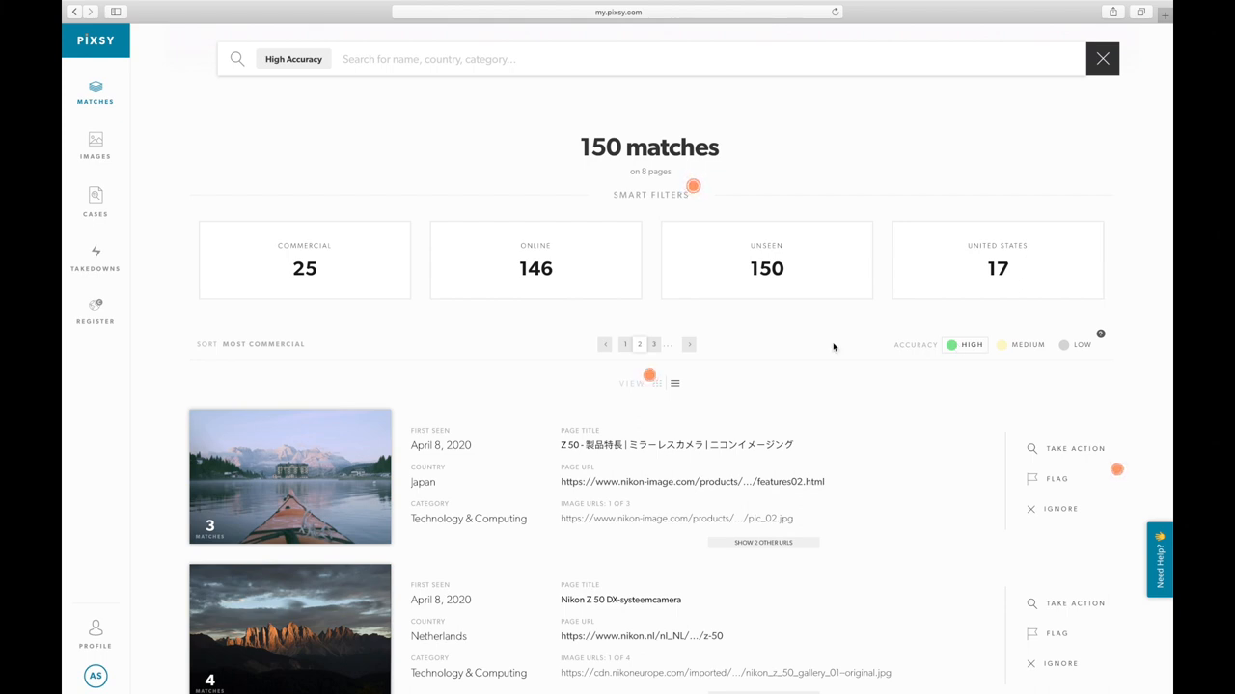
mouse_move(814, 376)
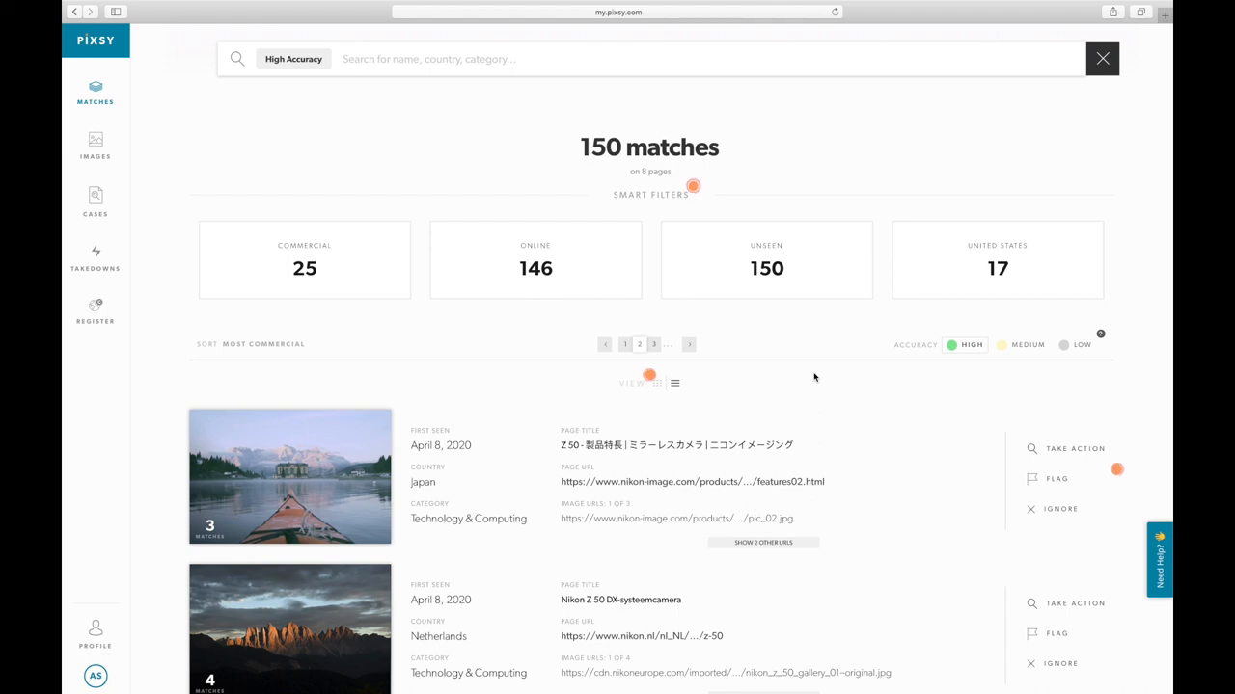
Scroll the Matches Overview showing 201 matches broken down by relevance and country.
scroll("down", 3)
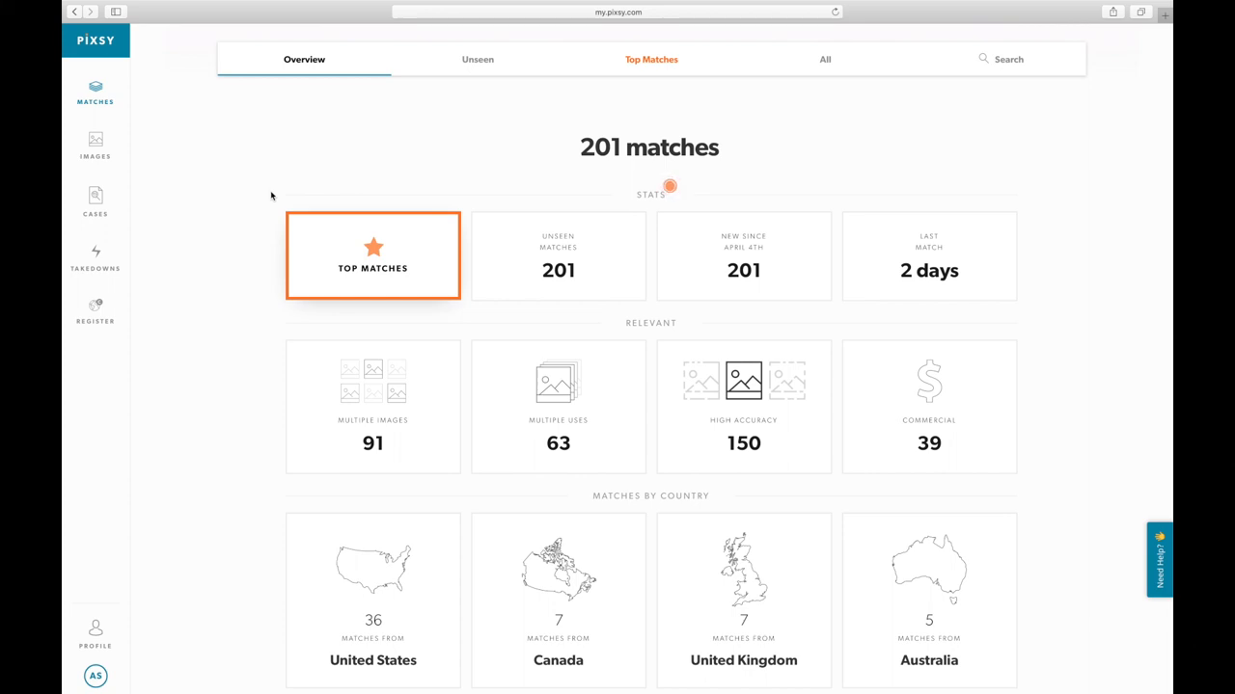
Go to the Images library and start an import to reach the Import Images page.
left_click(94, 145)
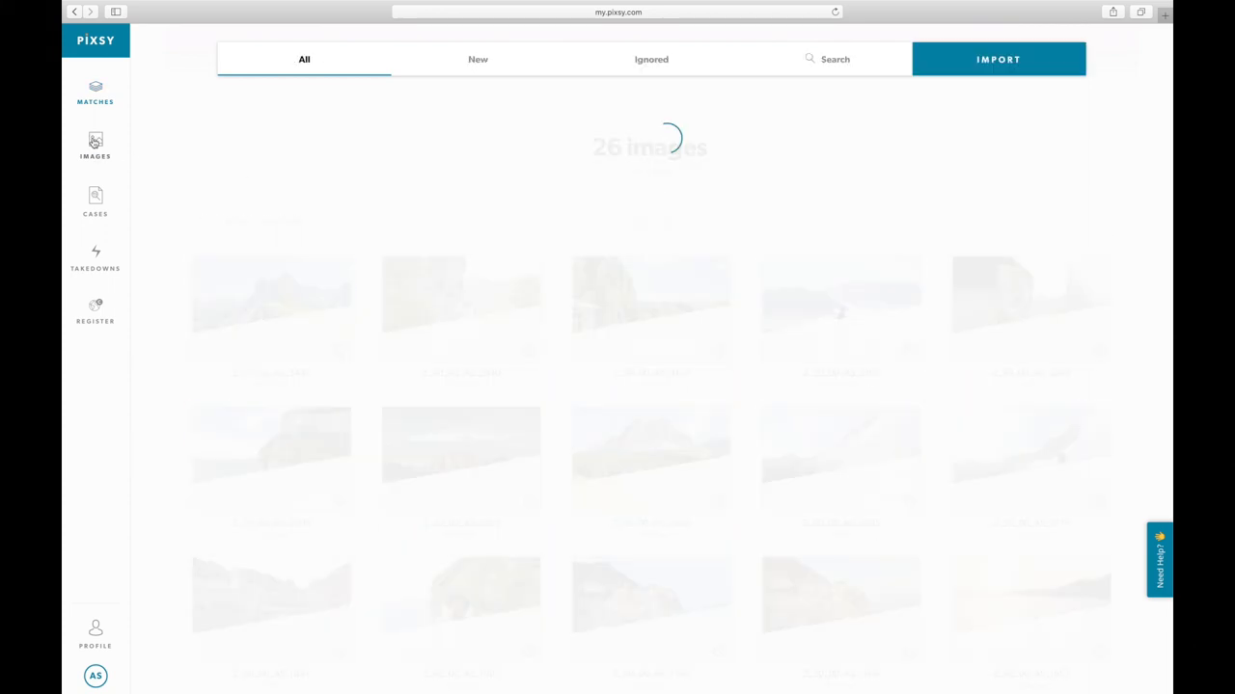
left_click(997, 58)
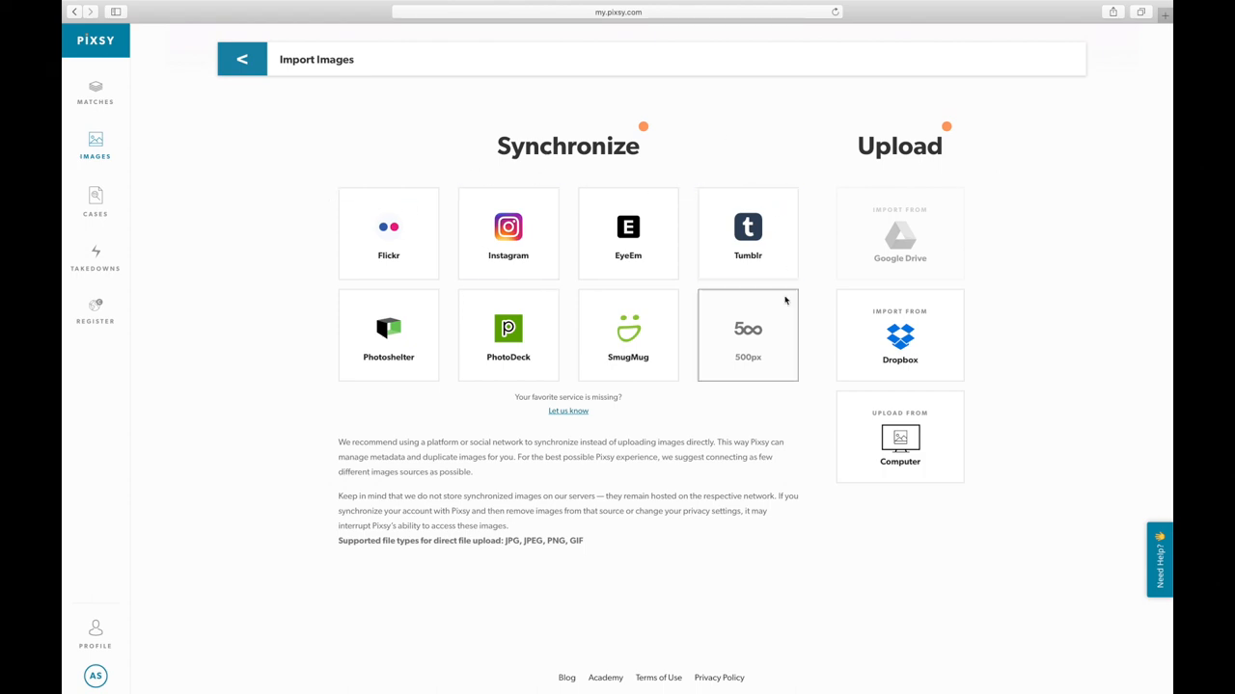
mouse_move(507, 231)
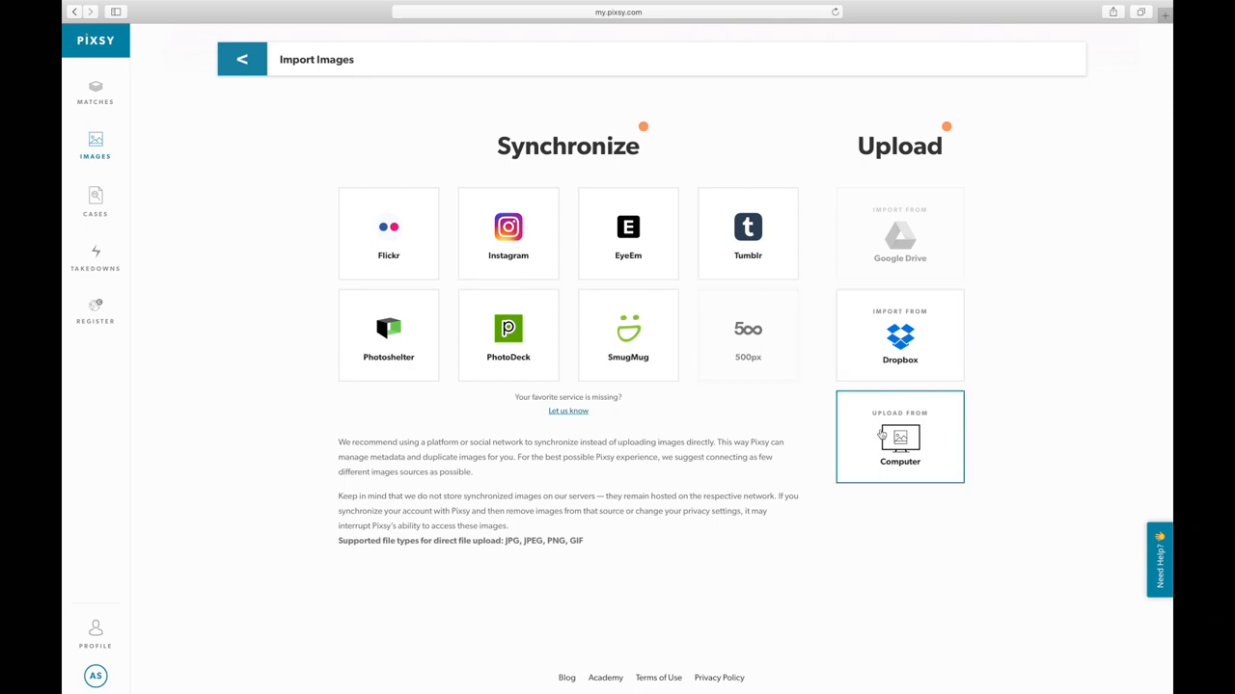
mouse_move(883, 434)
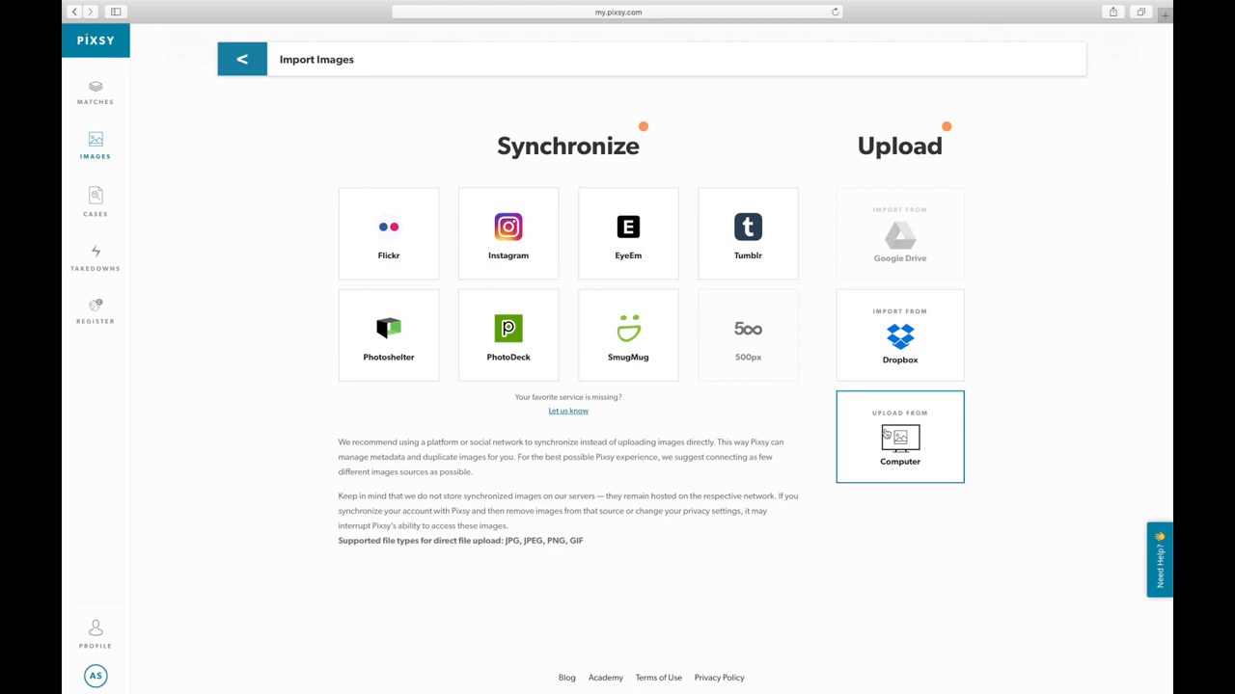